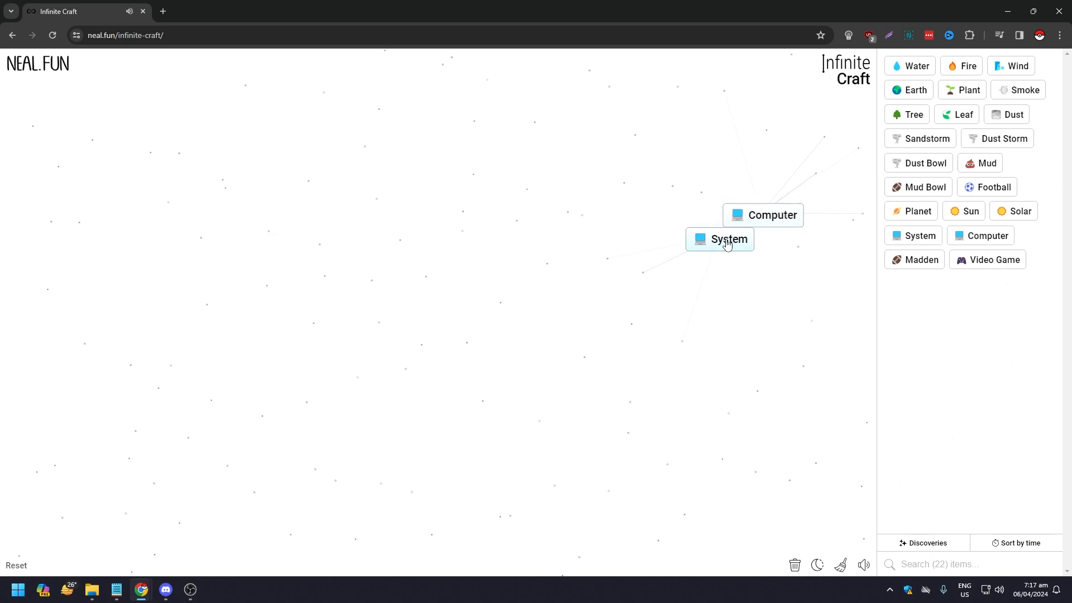
Step: Combine System with Computer toward Gamer, then place Earth beside Gamer
{"action": "left_click_drag", "start_coordinate": [719, 239], "coordinate": [763, 215]}
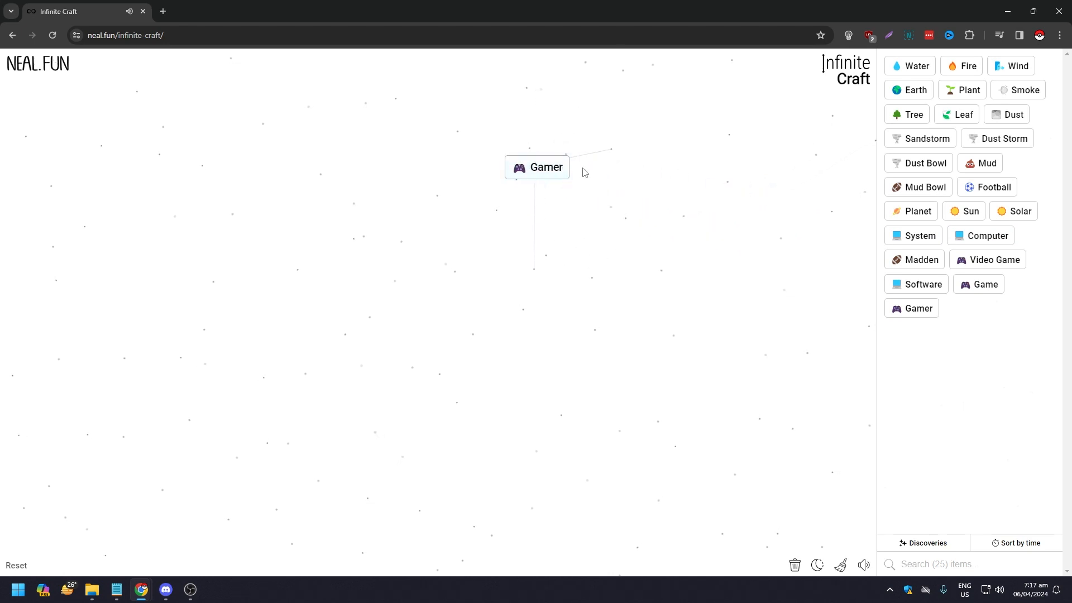
{"action": "left_click_drag", "start_coordinate": [912, 90], "coordinate": [651, 181]}
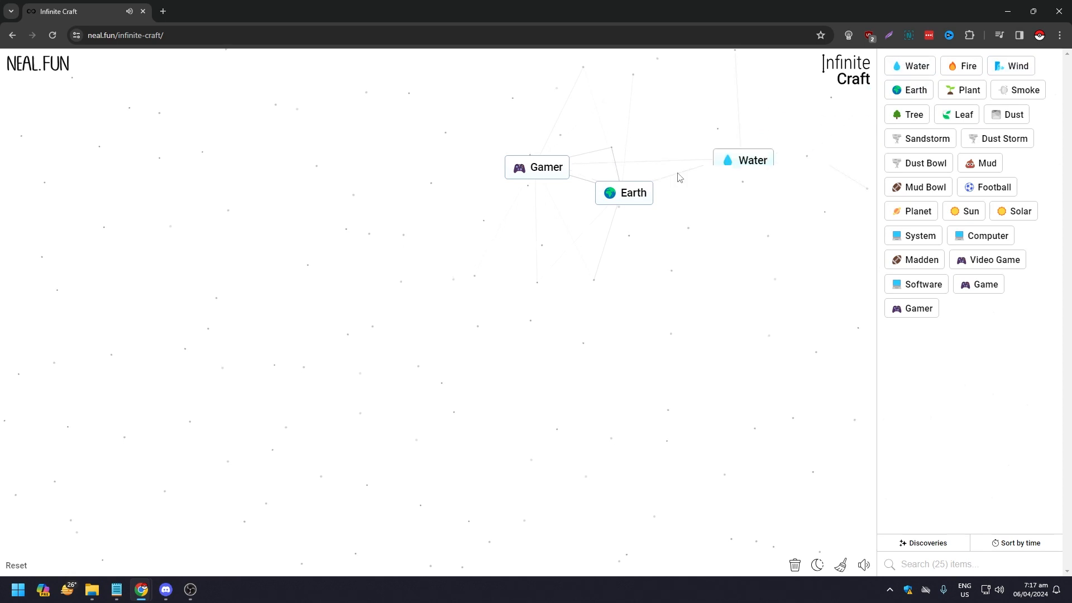
Step: Merge Water and Earth into Dandelion, then add Tree to reach Wish and Money
{"action": "left_click_drag", "start_coordinate": [623, 193], "coordinate": [743, 160]}
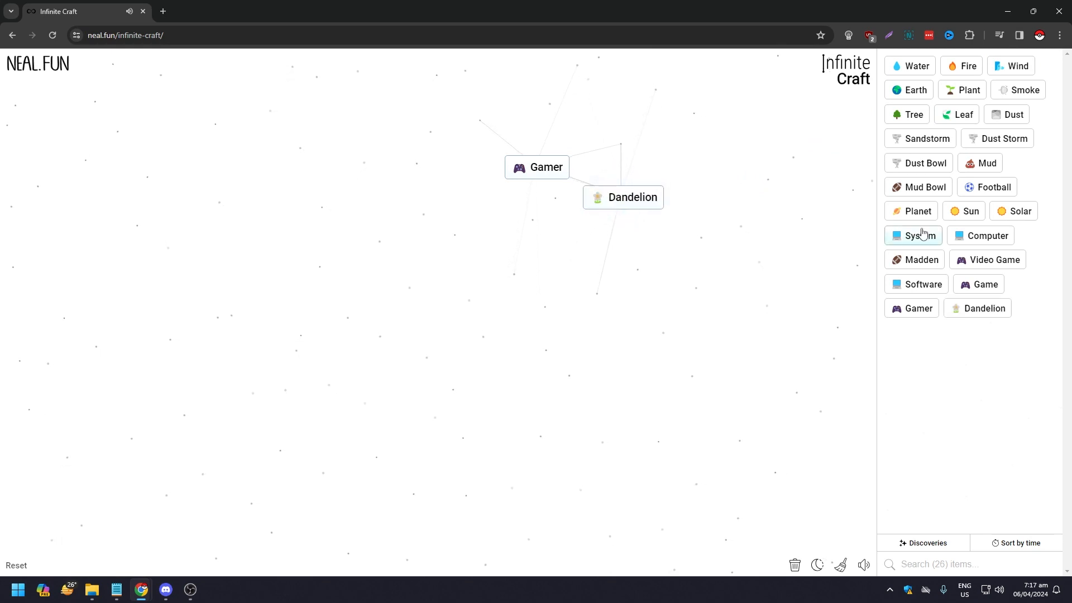
{"action": "mouse_move", "coordinate": [998, 139]}
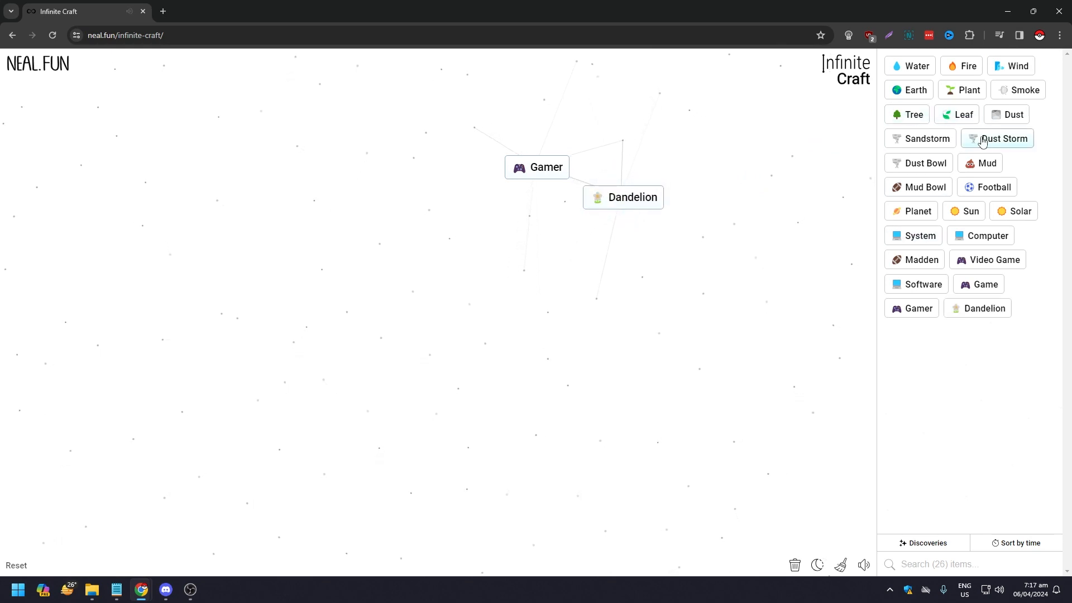
{"action": "left_click_drag", "start_coordinate": [967, 89], "coordinate": [671, 202]}
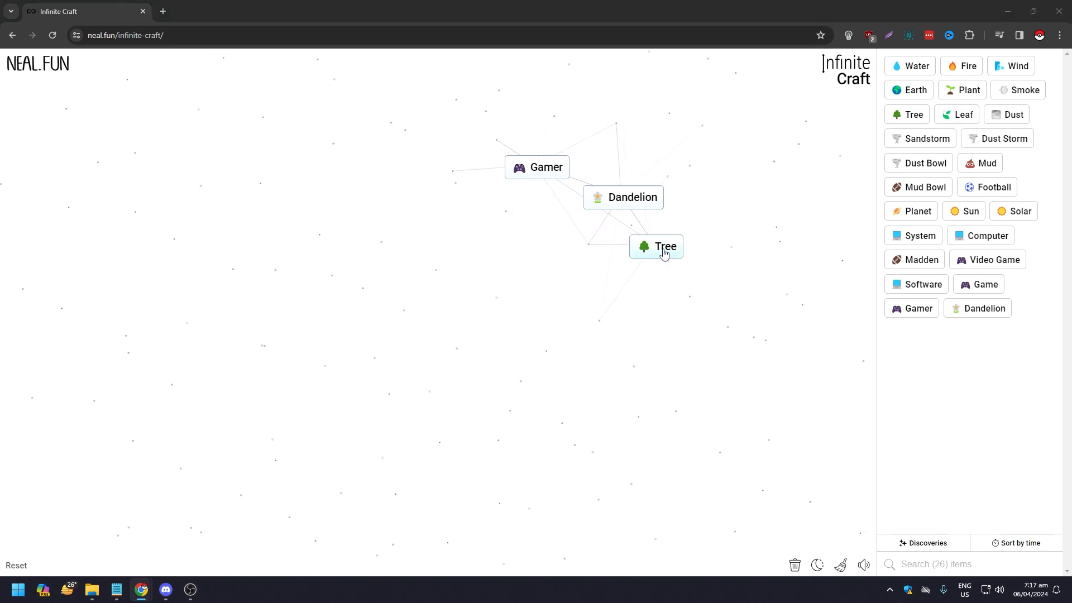
{"action": "left_click_drag", "start_coordinate": [656, 246], "coordinate": [622, 197]}
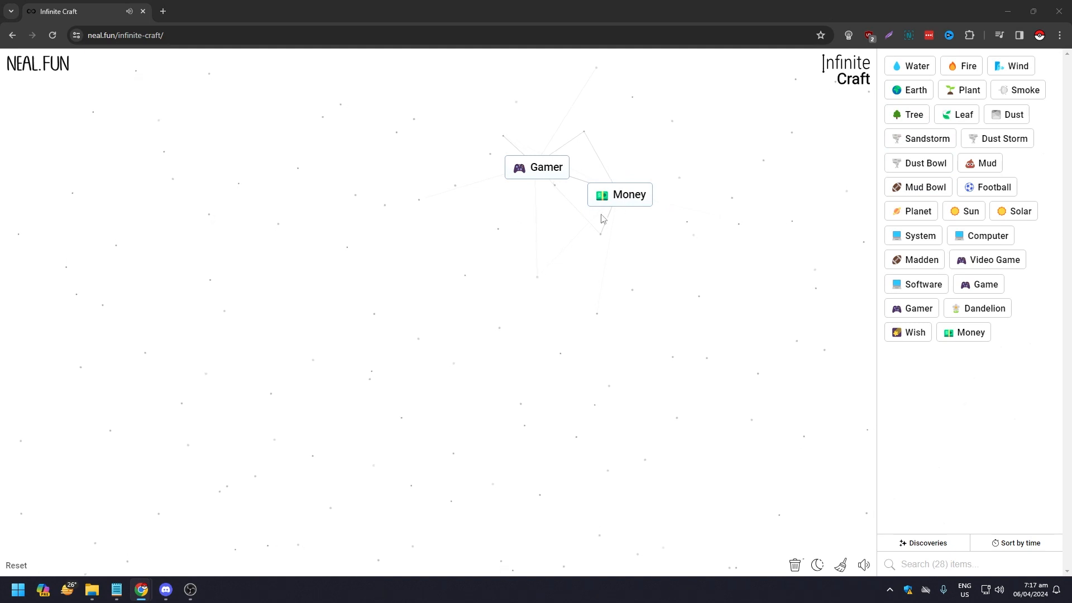
Step: Make Weed and Marijuana from Plant and Dandelion, then merge with Money toward Microtransaction
{"action": "left_click_drag", "start_coordinate": [619, 194], "coordinate": [528, 224]}
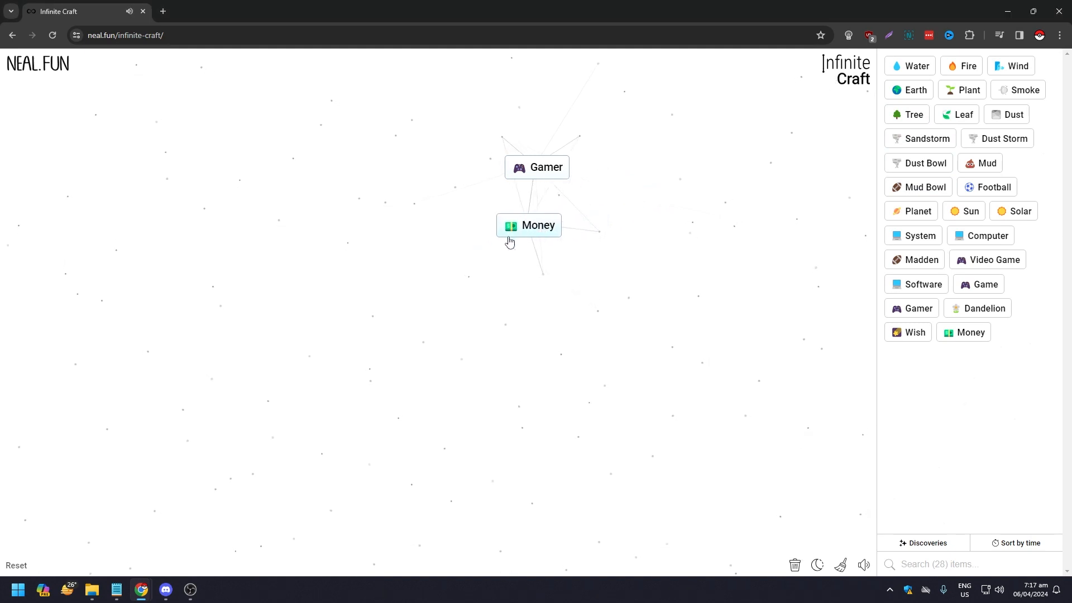
{"action": "left_click_drag", "start_coordinate": [982, 308], "coordinate": [770, 316]}
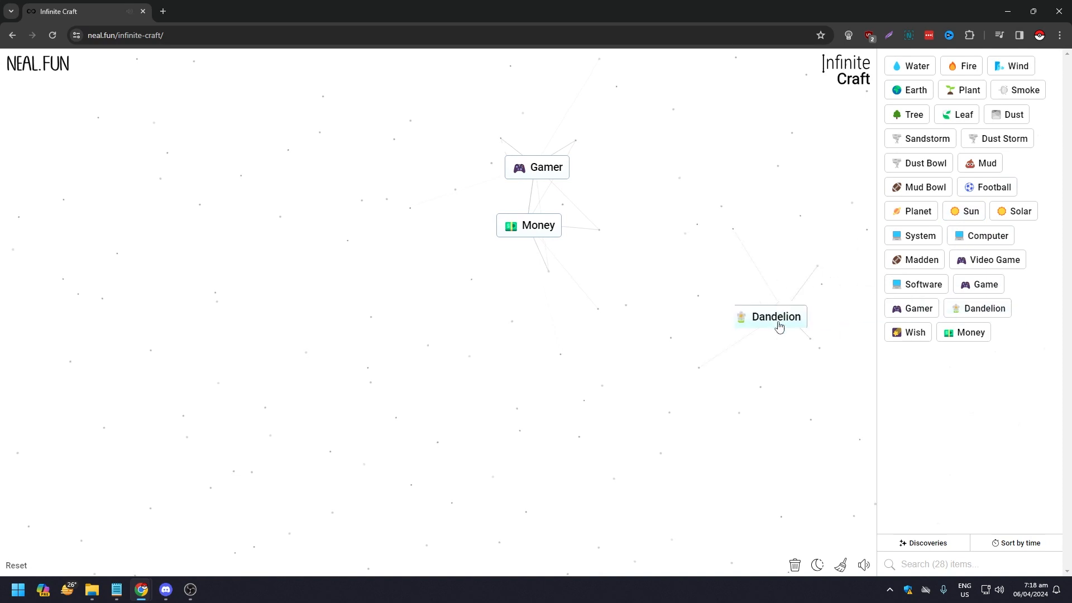
{"action": "left_click_drag", "start_coordinate": [776, 316], "coordinate": [598, 275]}
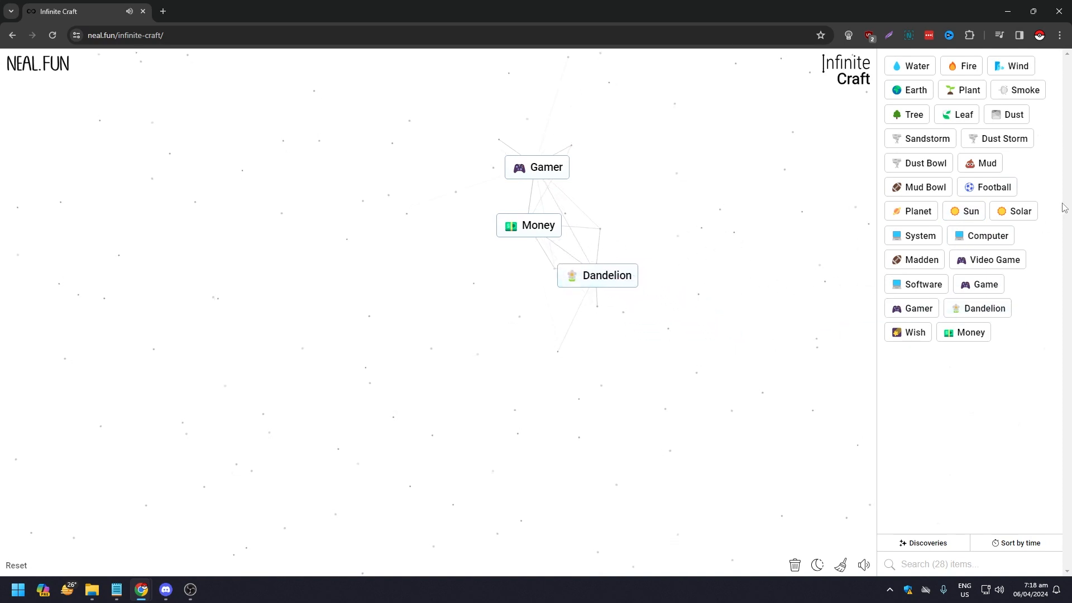
{"action": "left_click_drag", "start_coordinate": [968, 90], "coordinate": [799, 227]}
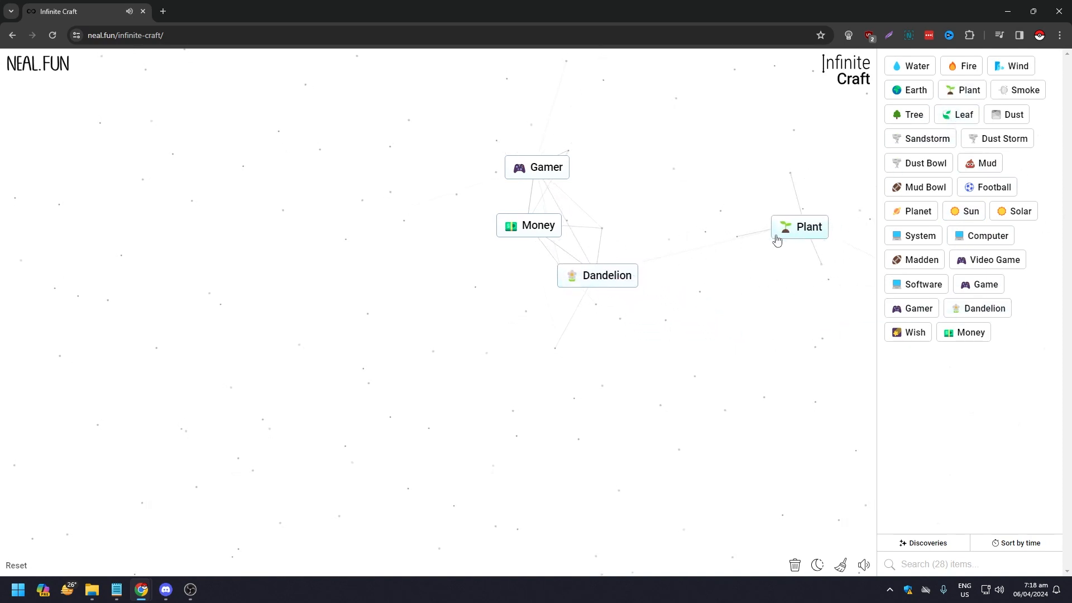
{"action": "left_click_drag", "start_coordinate": [799, 226], "coordinate": [597, 275]}
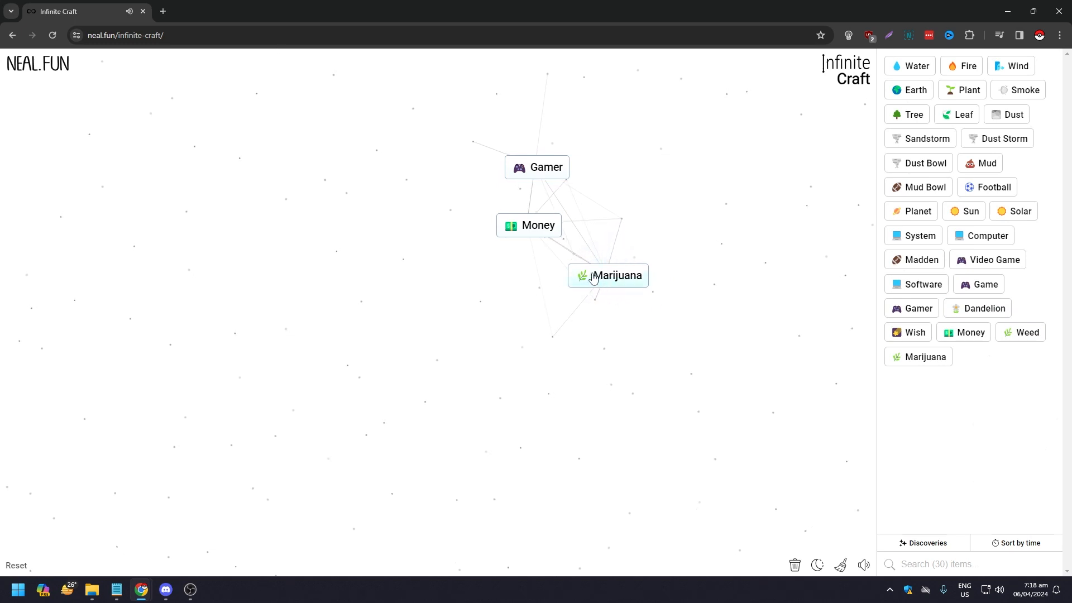
{"action": "left_click_drag", "start_coordinate": [608, 274], "coordinate": [541, 226]}
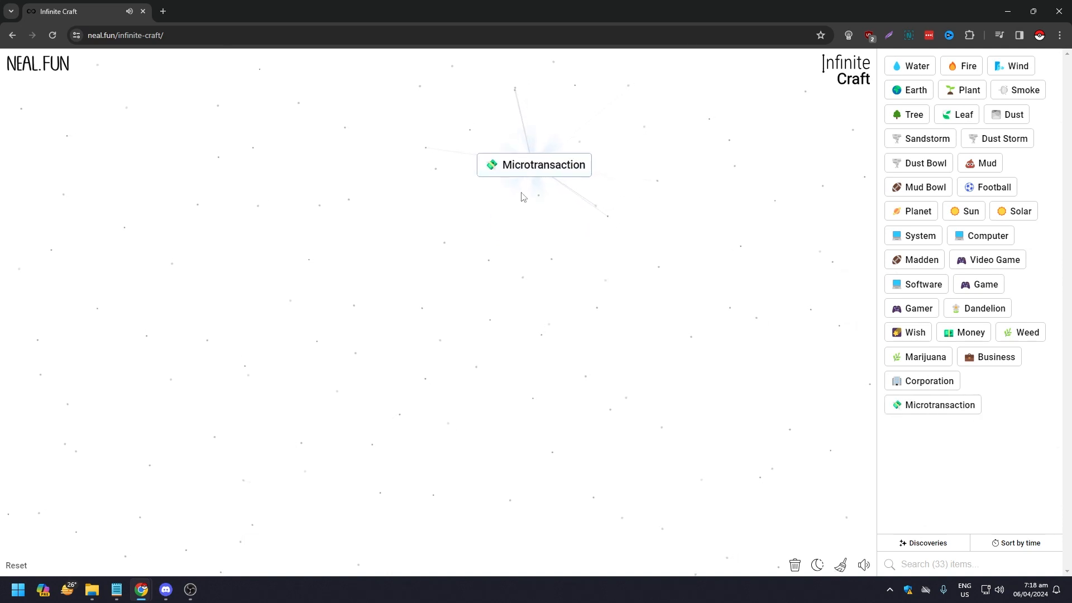
{"action": "mouse_move", "coordinate": [918, 235]}
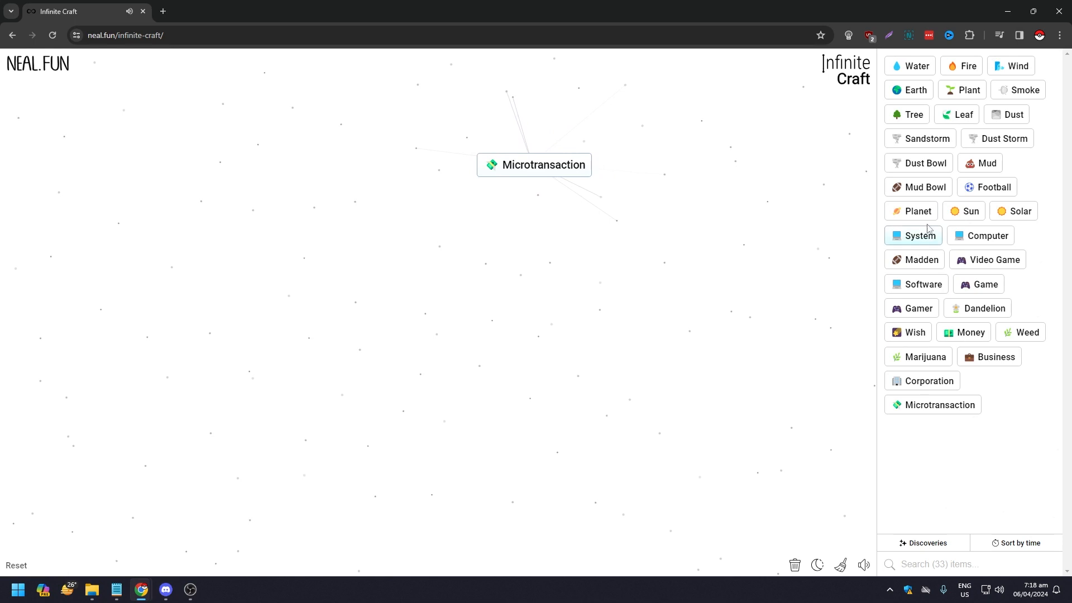
{"action": "mouse_move", "coordinate": [946, 233]}
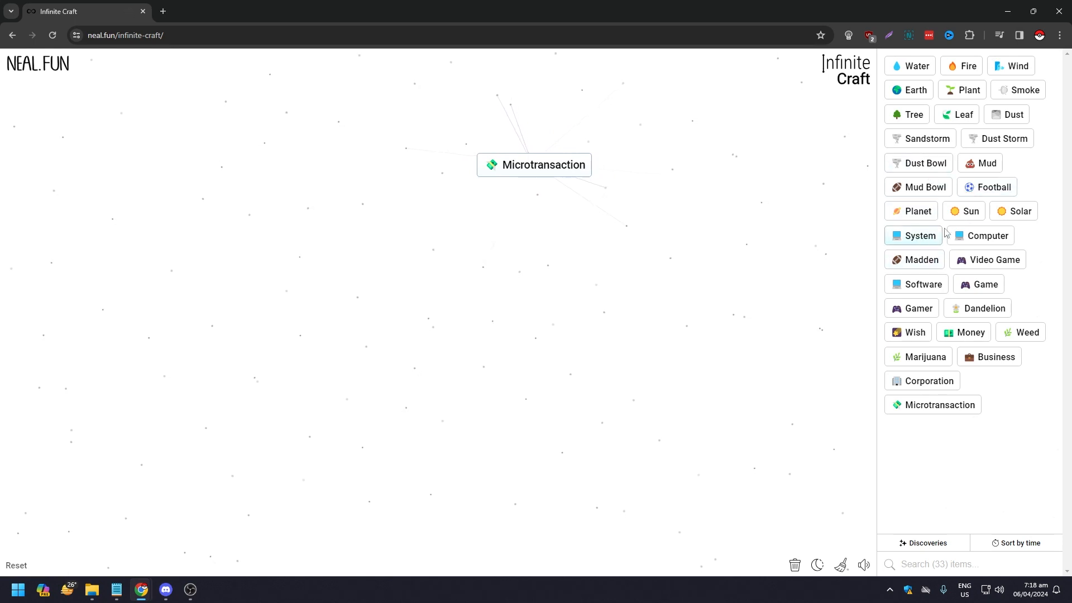
Step: Merge Game onto Microtransaction to create Pay to Win, and start Steam from Water
{"action": "left_click_drag", "start_coordinate": [978, 283], "coordinate": [593, 218]}
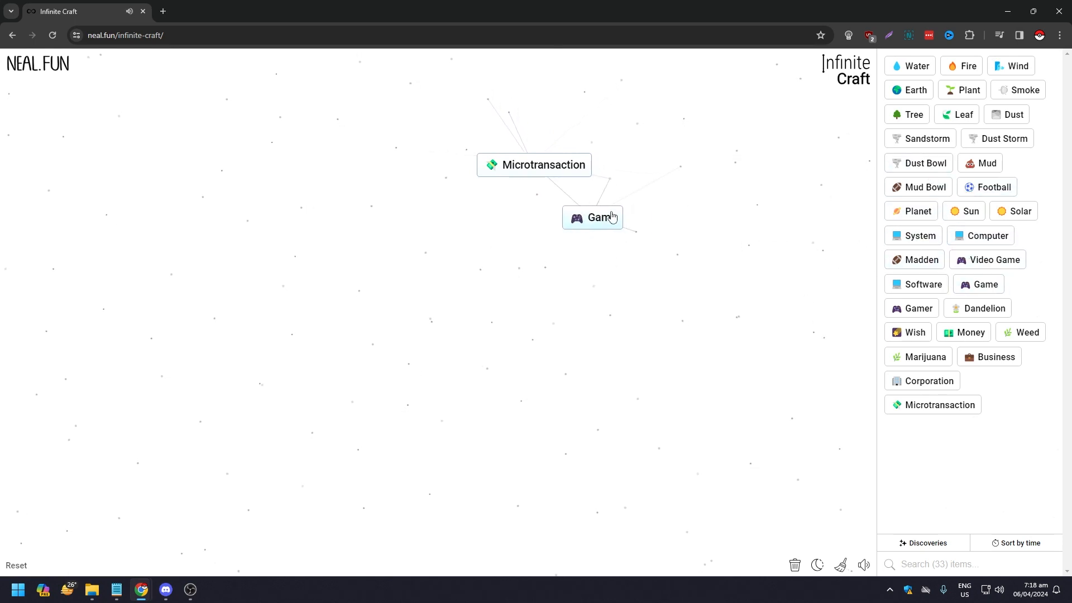
{"action": "left_click_drag", "start_coordinate": [593, 218], "coordinate": [534, 164]}
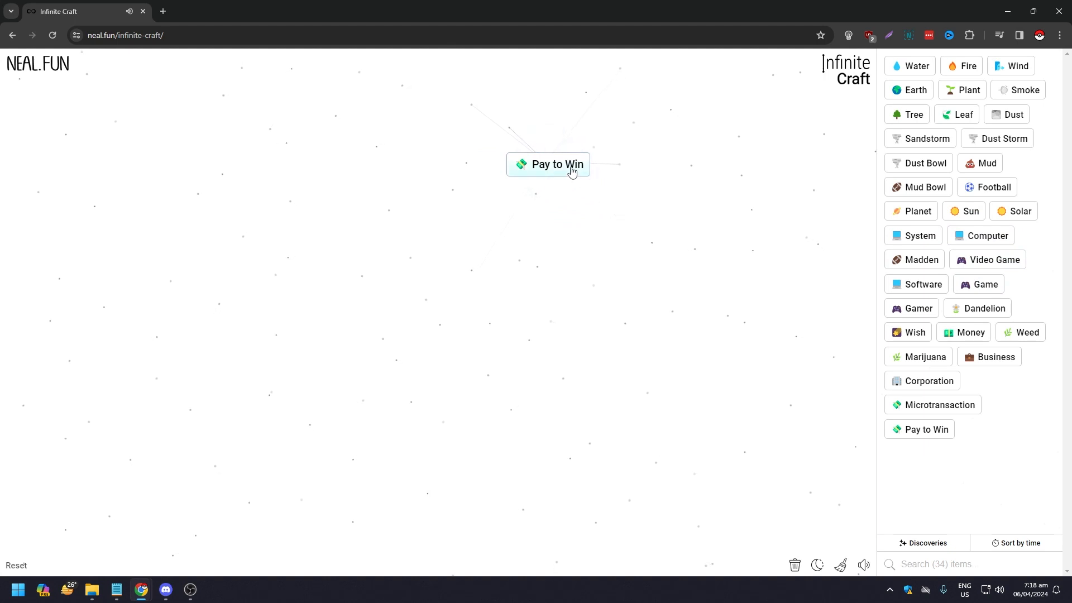
{"action": "mouse_move", "coordinate": [590, 194]}
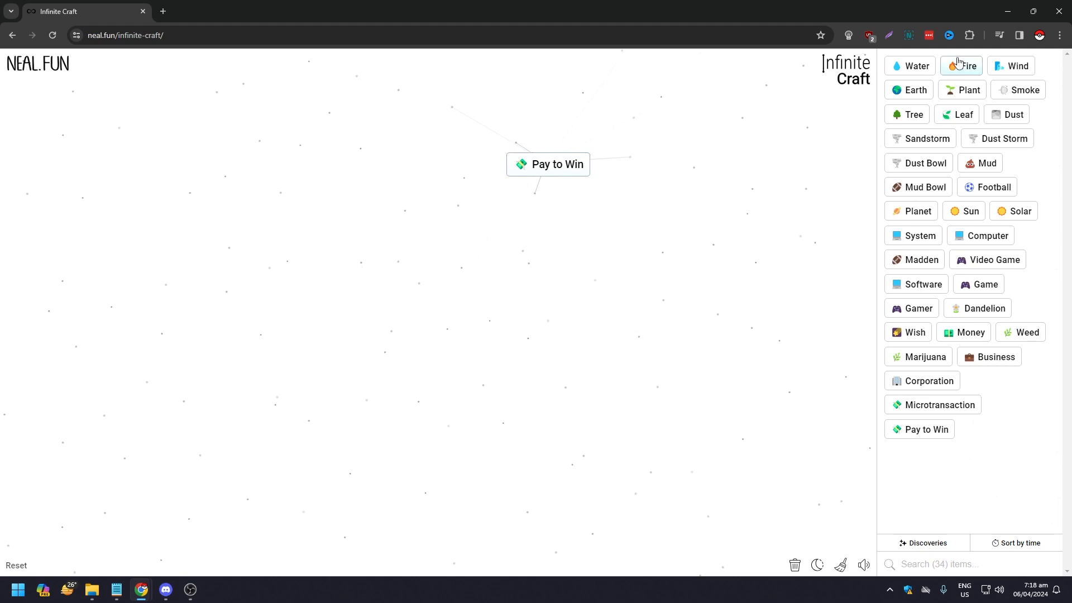
{"action": "left_click_drag", "start_coordinate": [967, 66], "coordinate": [663, 228]}
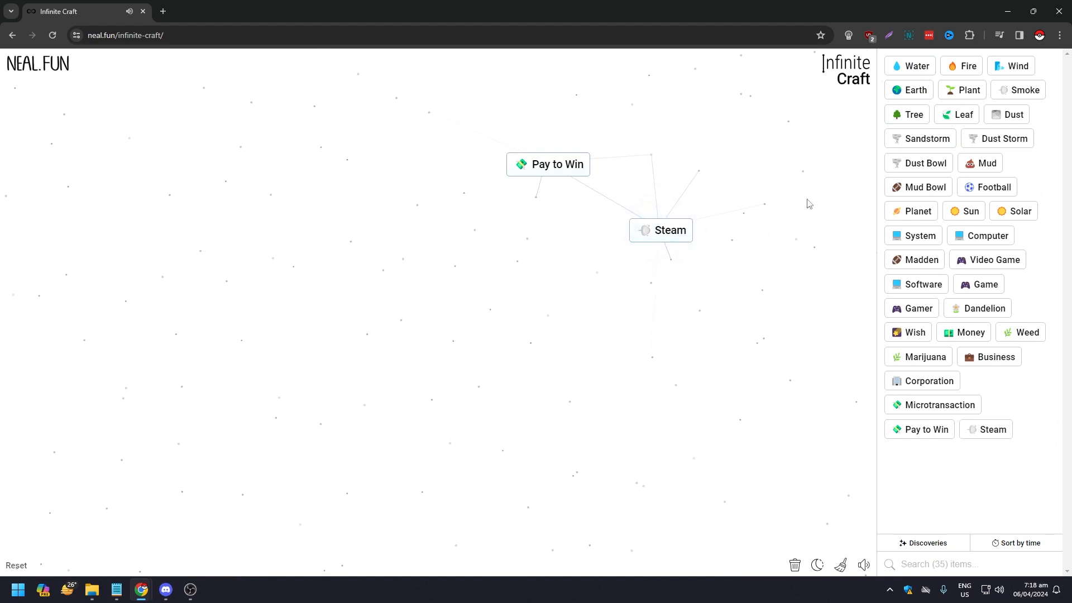
Step: Combine Fire with Steam into Engine and set Dust beside it
{"action": "left_click_drag", "start_coordinate": [966, 66], "coordinate": [706, 196]}
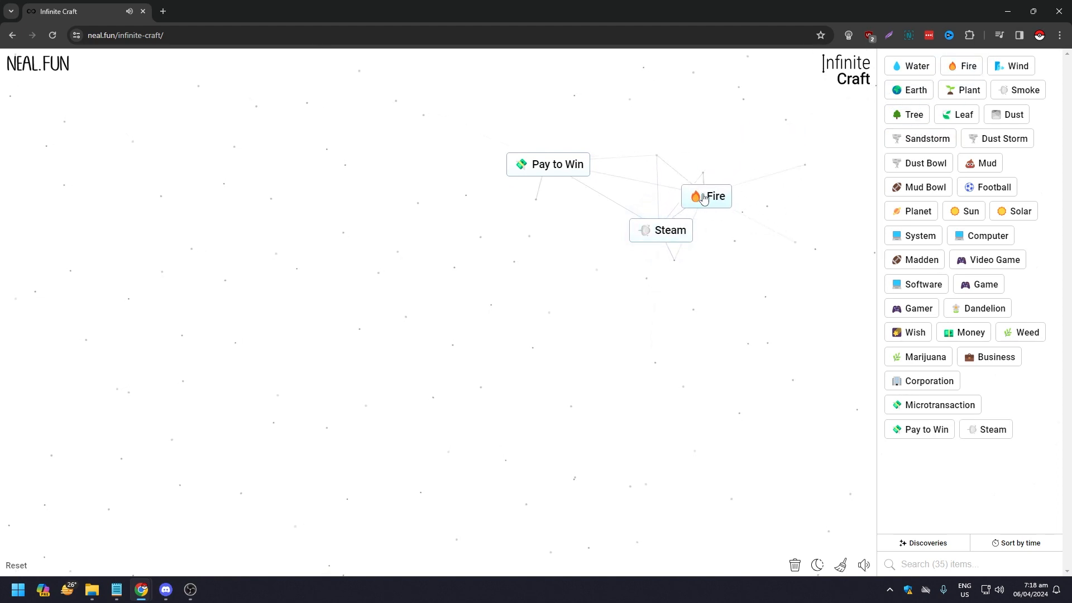
{"action": "left_click_drag", "start_coordinate": [706, 196], "coordinate": [661, 231]}
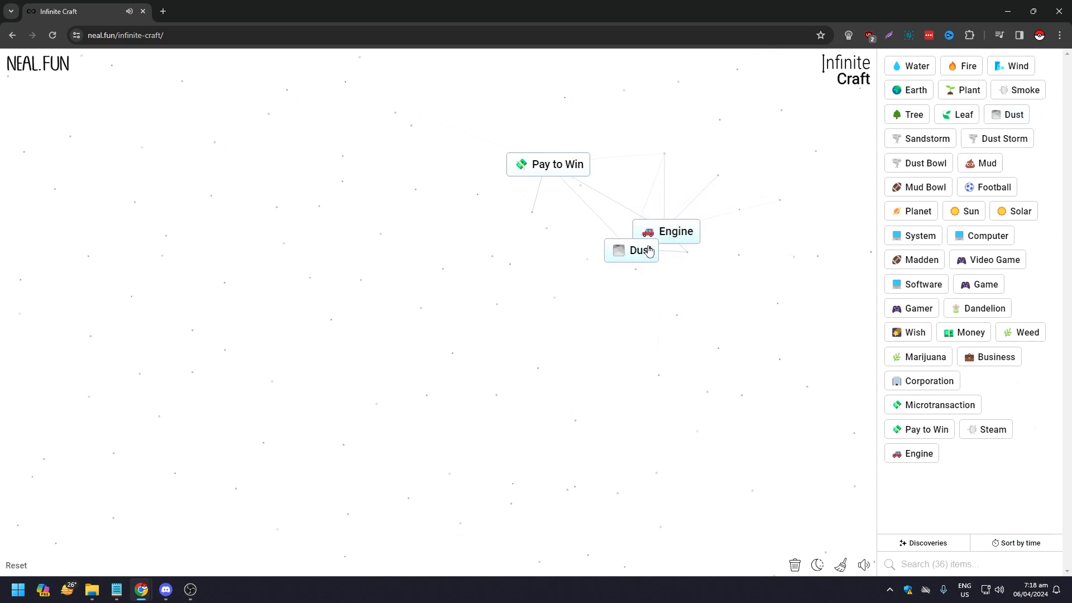
{"action": "left_click_drag", "start_coordinate": [630, 249], "coordinate": [692, 283]}
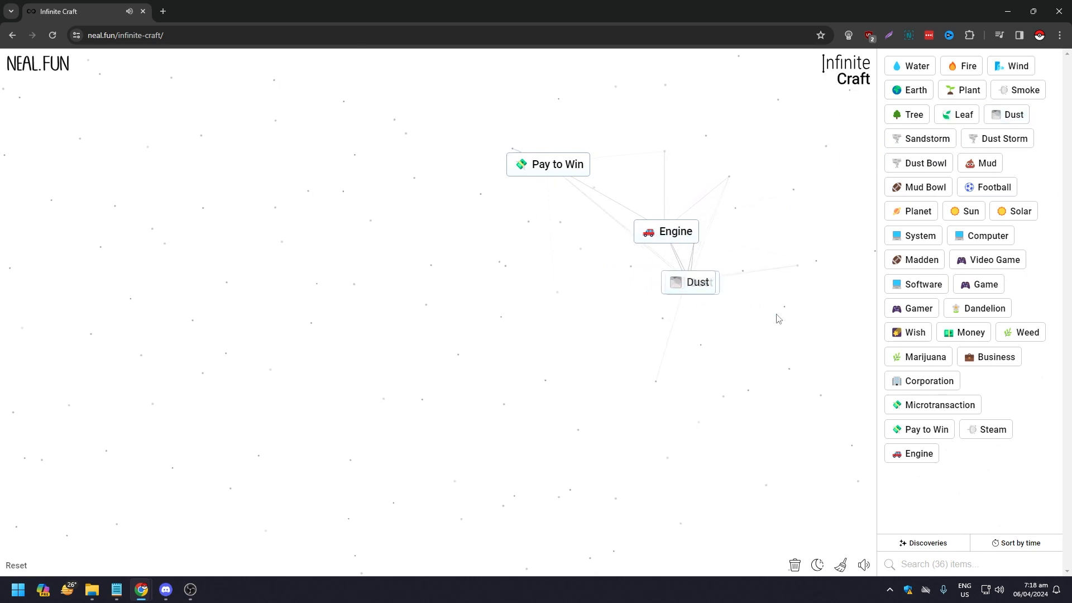
Step: Merge Dust with Engine into Sand and Sandbox, then add Planet to make Minecraft
{"action": "left_click_drag", "start_coordinate": [690, 281], "coordinate": [666, 231]}
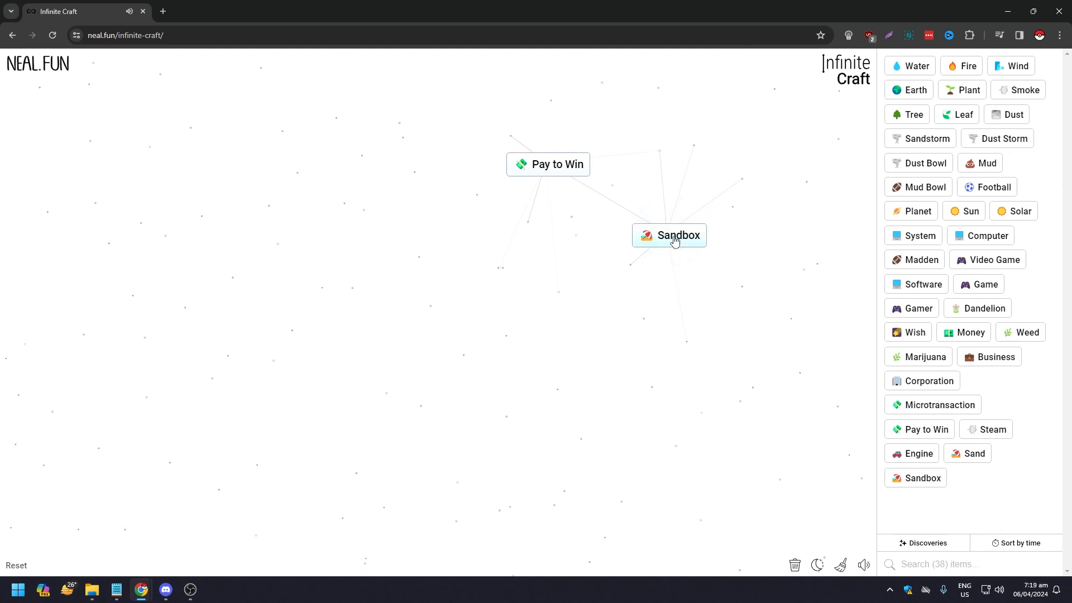
{"action": "mouse_move", "coordinate": [924, 187]}
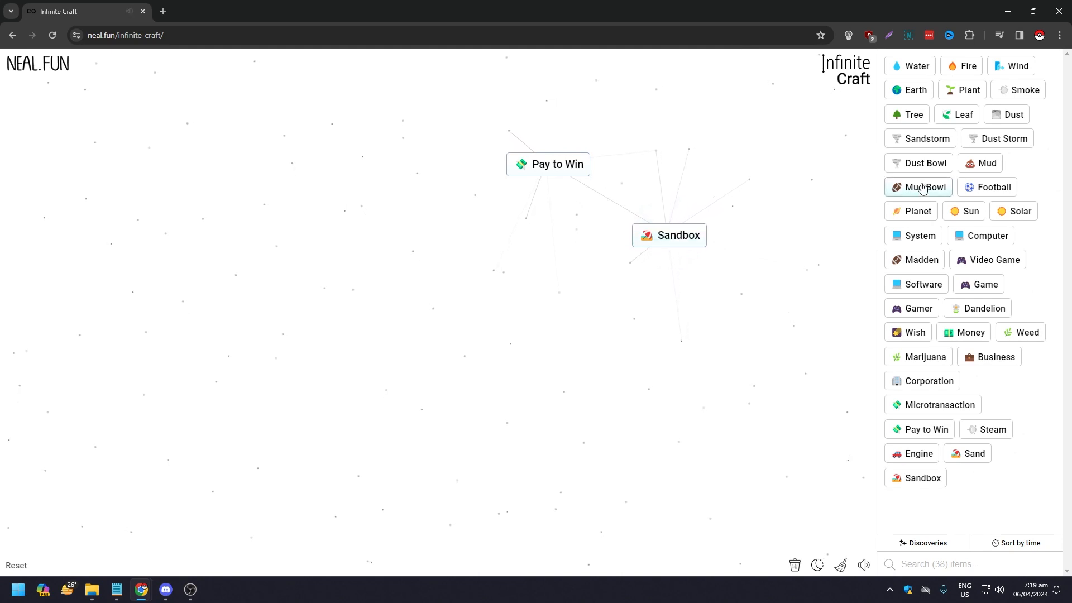
{"action": "left_click_drag", "start_coordinate": [915, 211], "coordinate": [696, 249]}
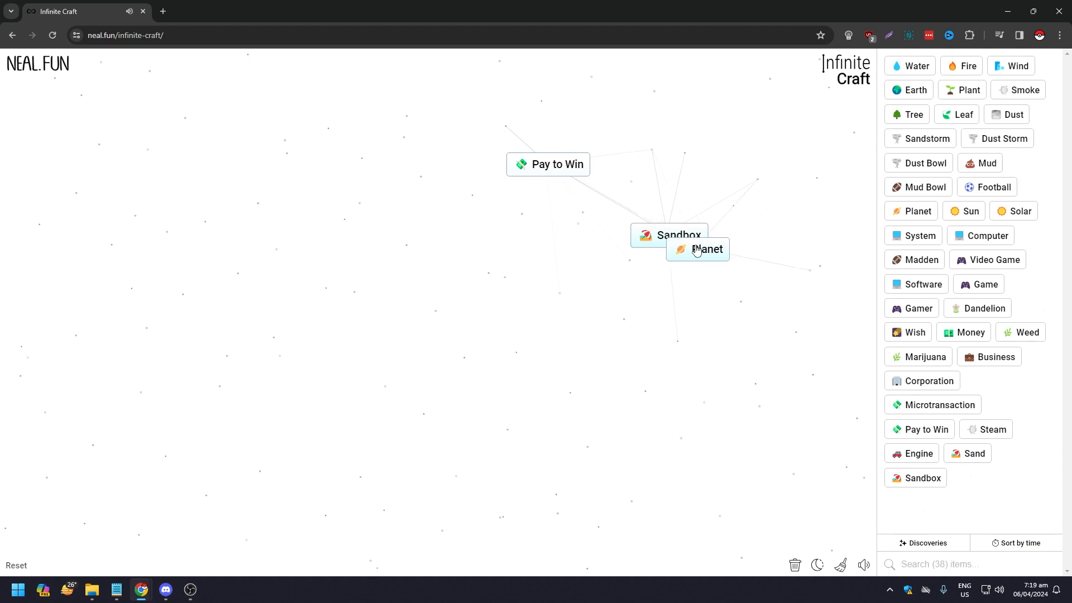
{"action": "left_click_drag", "start_coordinate": [697, 249], "coordinate": [669, 235]}
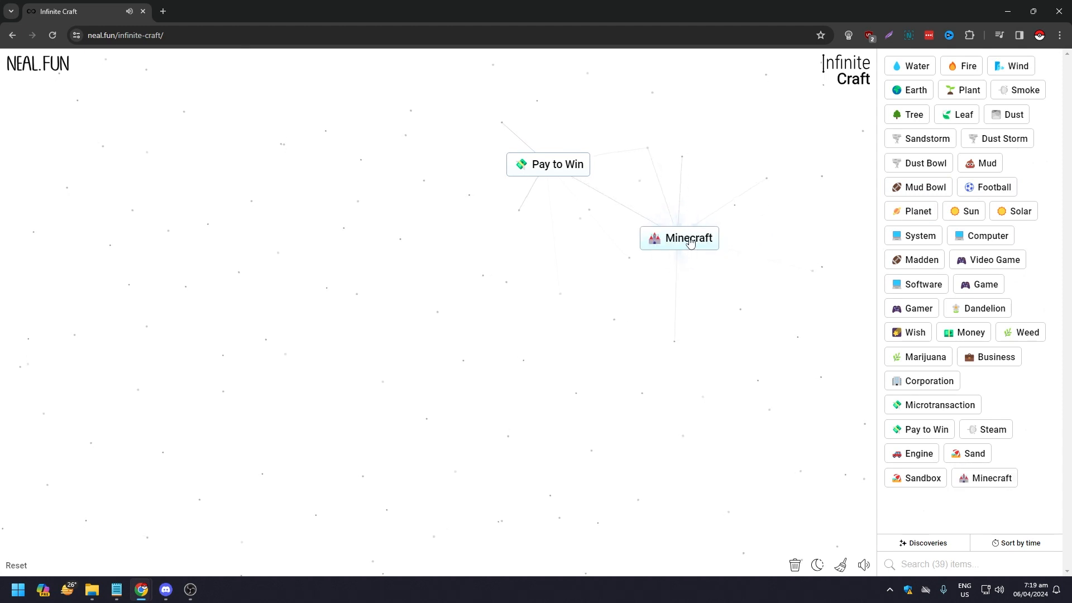